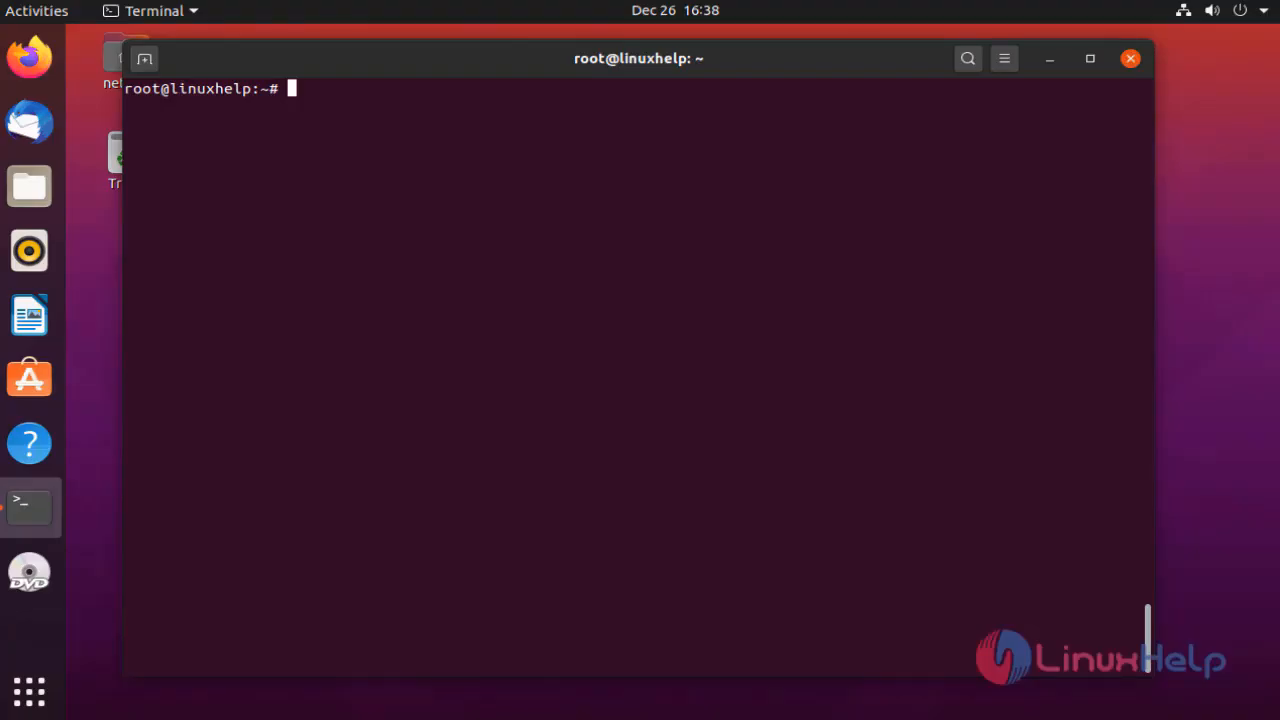
pyautogui.moveTo(930, 613)
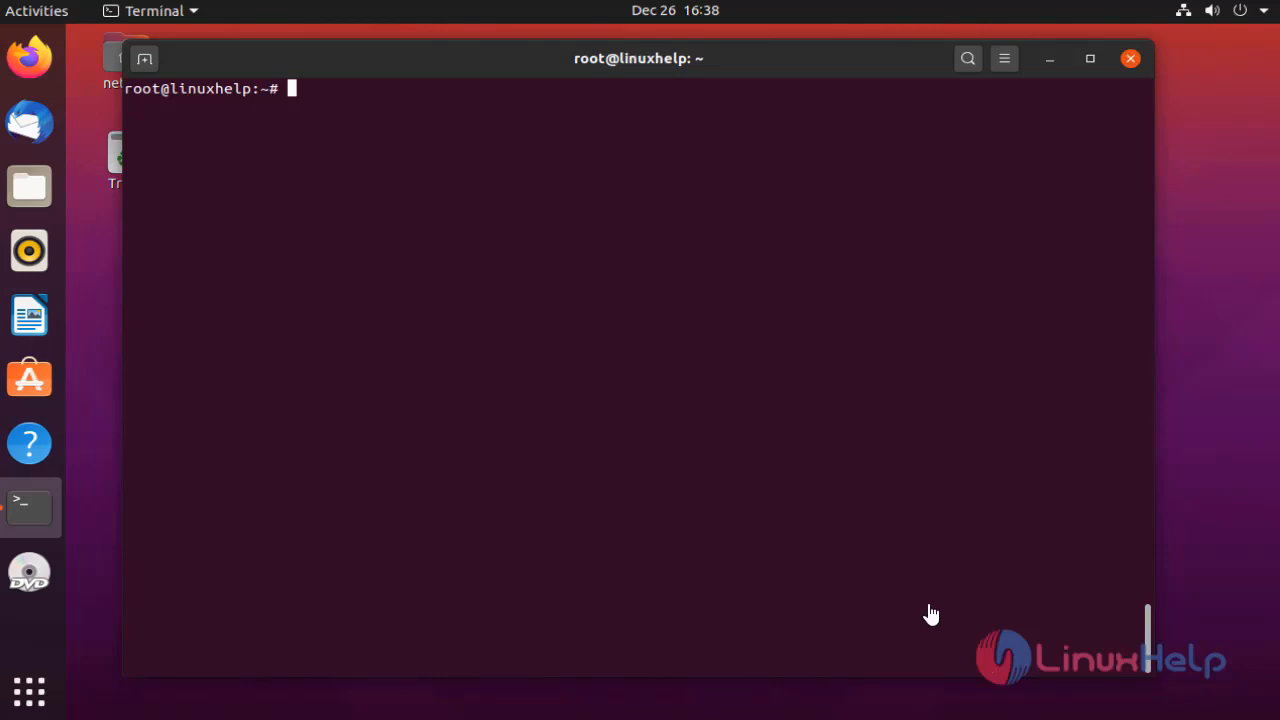
# Run lsb_release -a to confirm Ubuntu 20.04.1 LTS, then enter apt-get install libgl1-mesa-dev.
pyautogui.write('lsb_re')
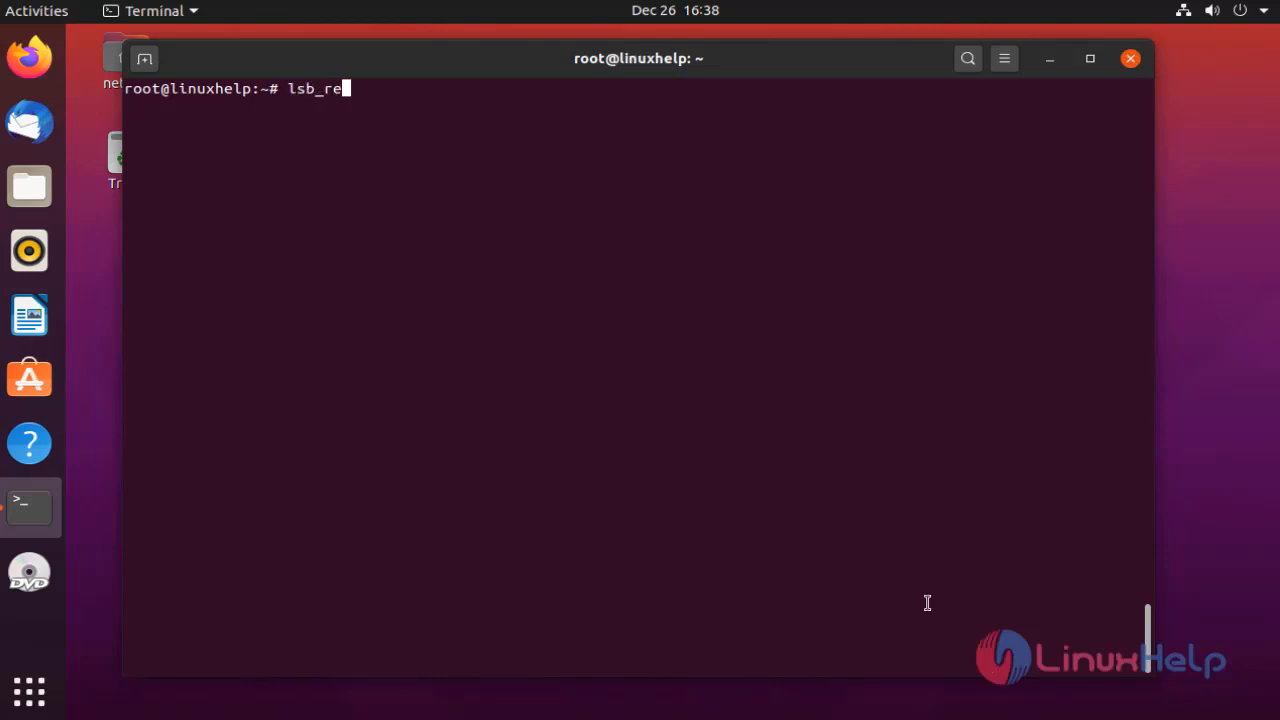
pyautogui.write('lease -')
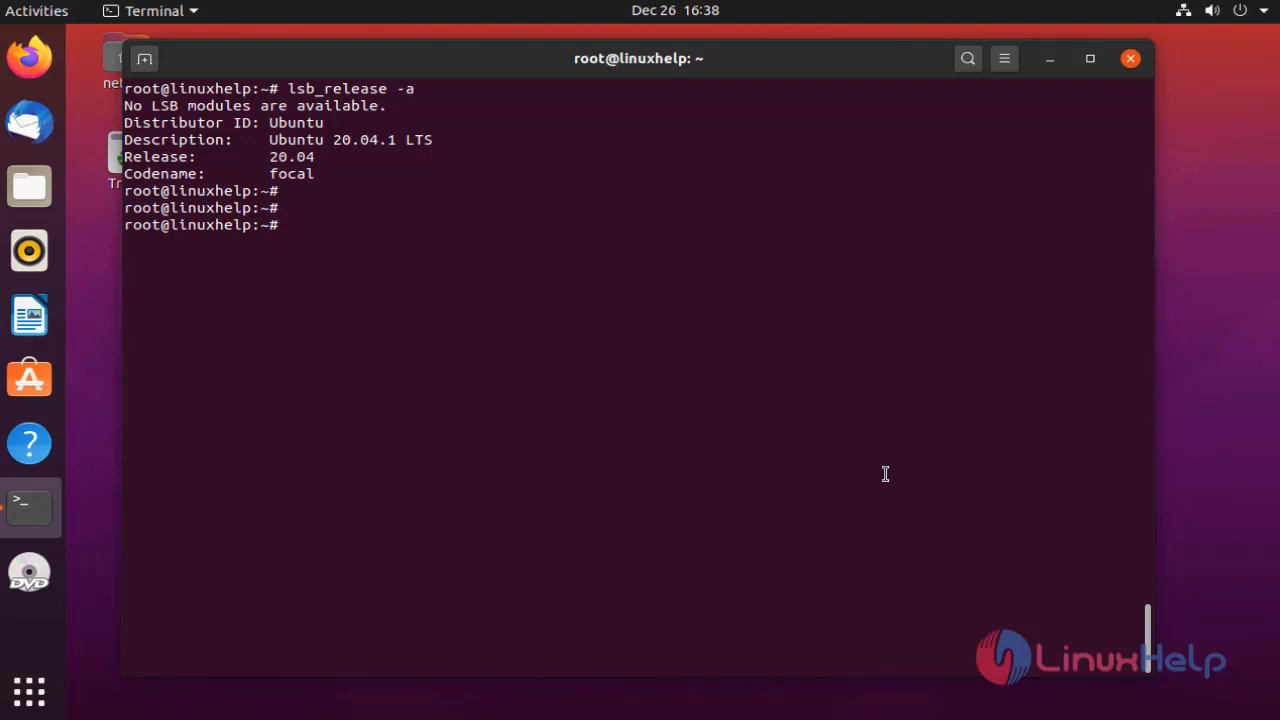
pyautogui.write('apt-get install libgl1-mesa-dev')
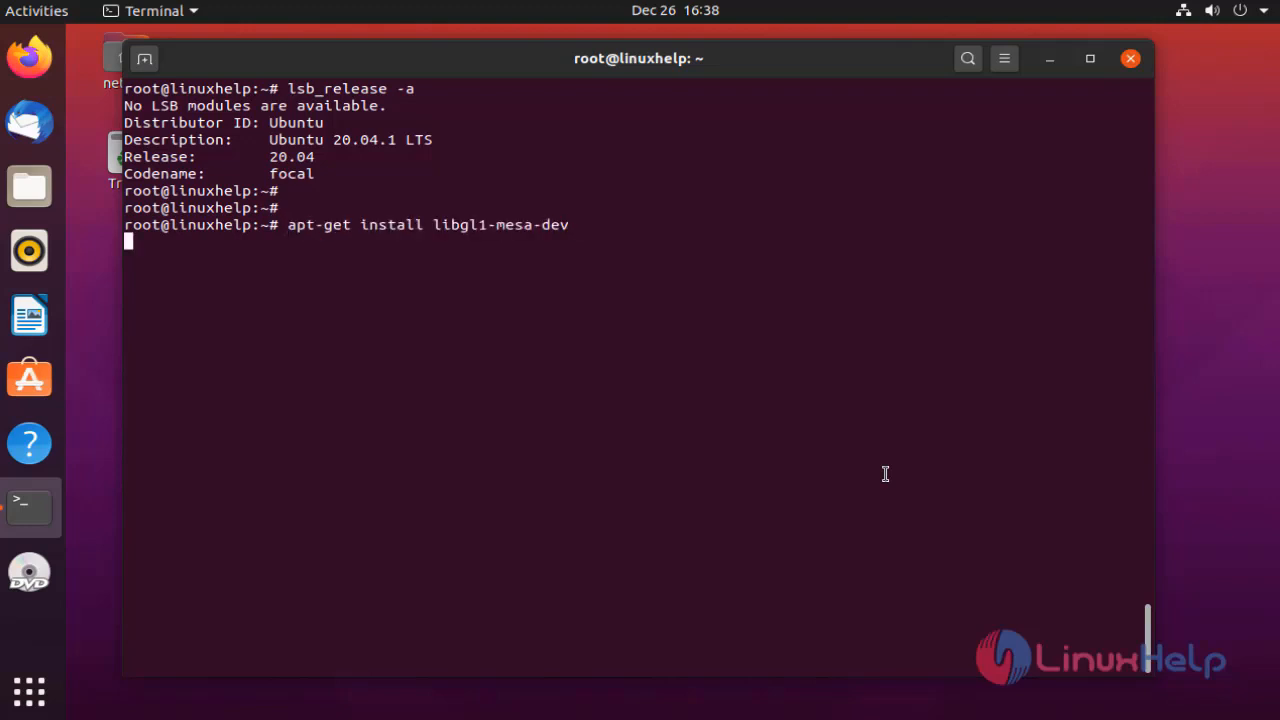
# Run the libgl1-mesa-dev install and confirm with y for its 23 packages.
pyautogui.press('Return')
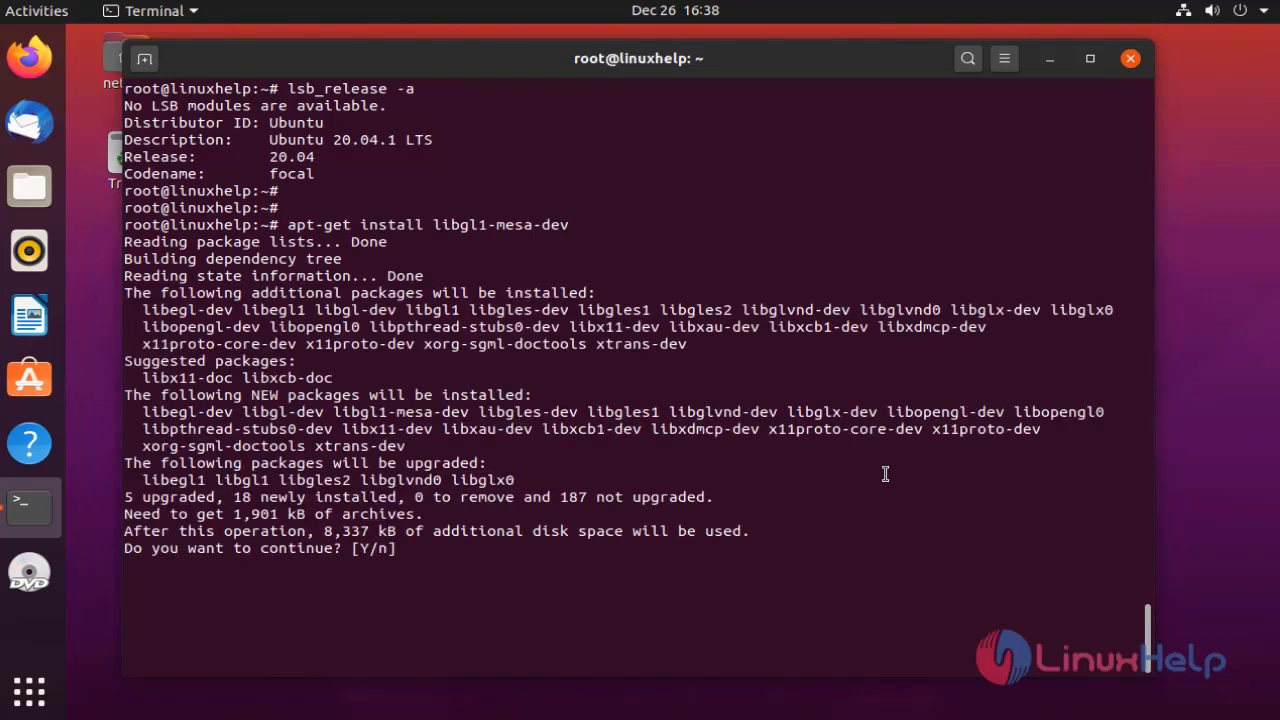
pyautogui.write('y')
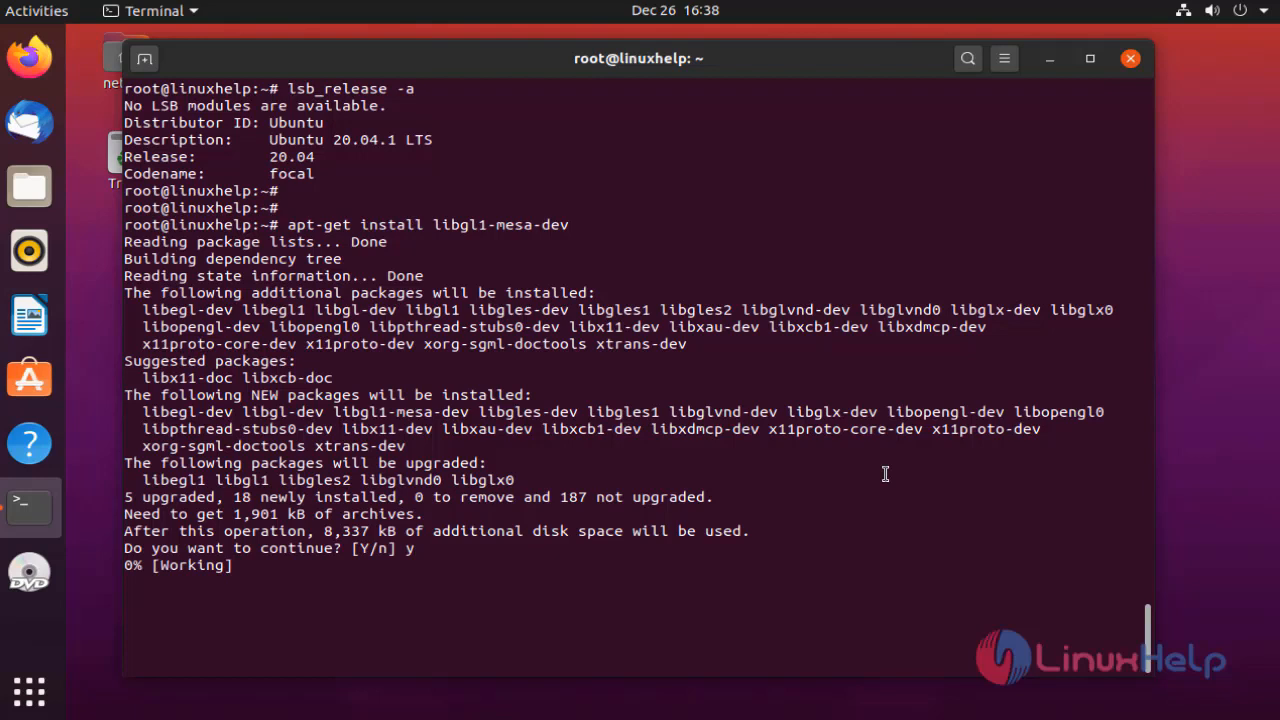
pyautogui.moveTo(868, 625)
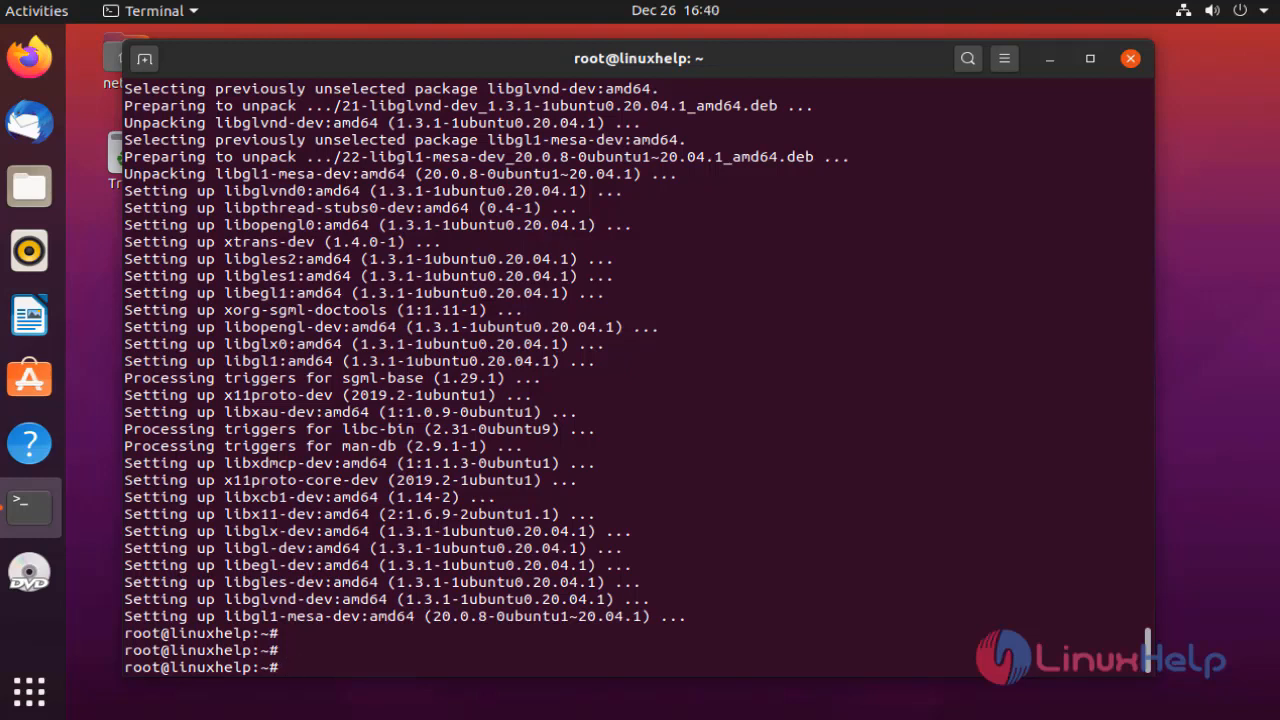
# Download android-sdk_r24.4.1-linux.tgz from dl.google.com with wget.
pyautogui.write('w')
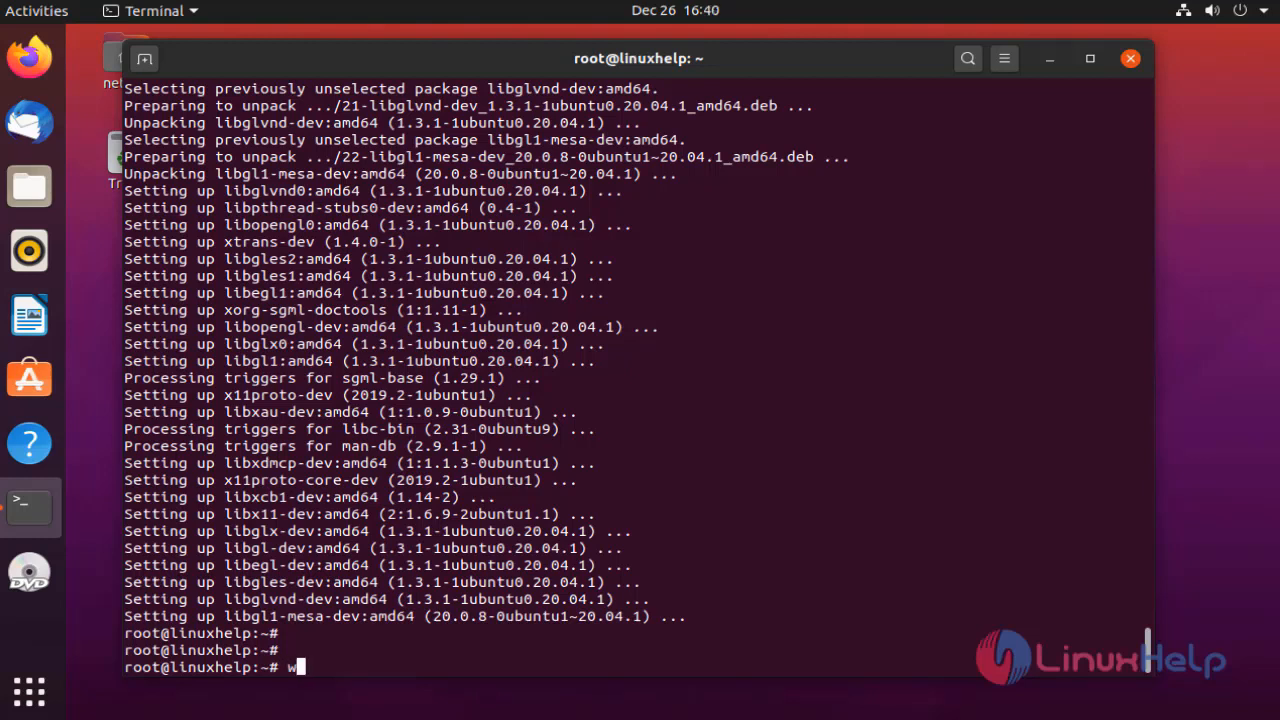
pyautogui.write('get')
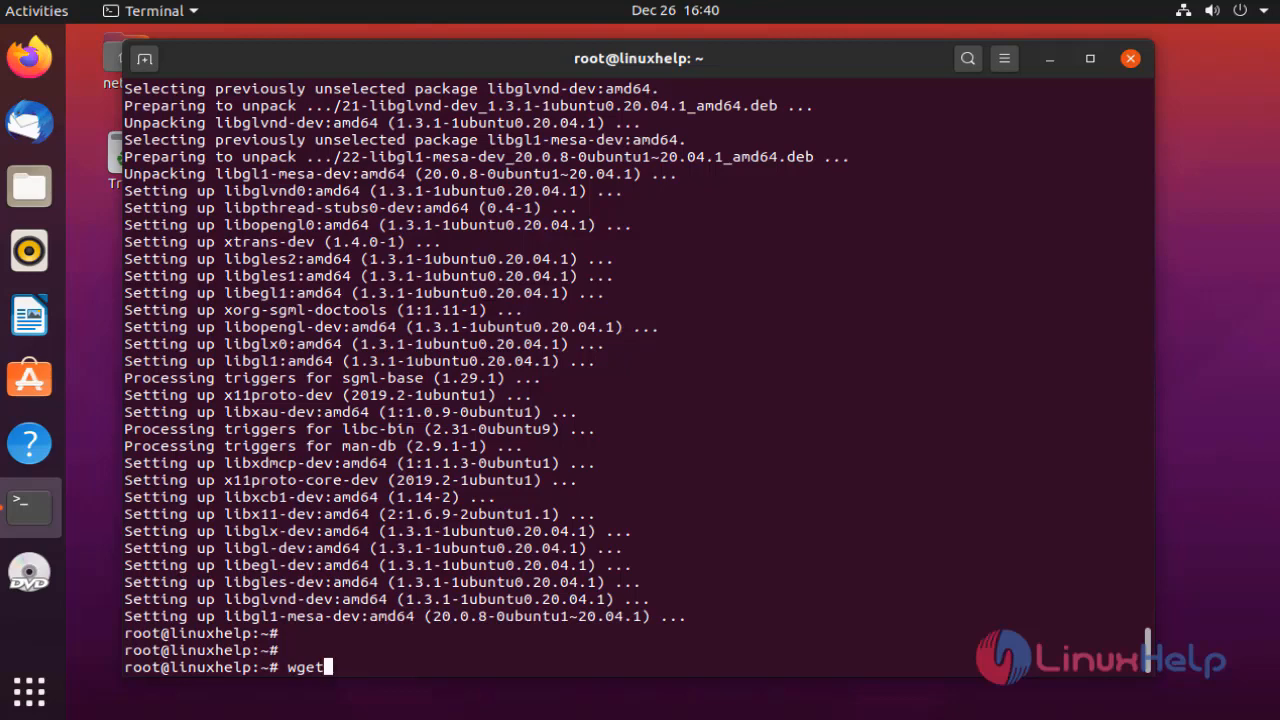
pyautogui.write('http://dl.google.com/android/android-sdk_r24.4.1-linux.tgz')
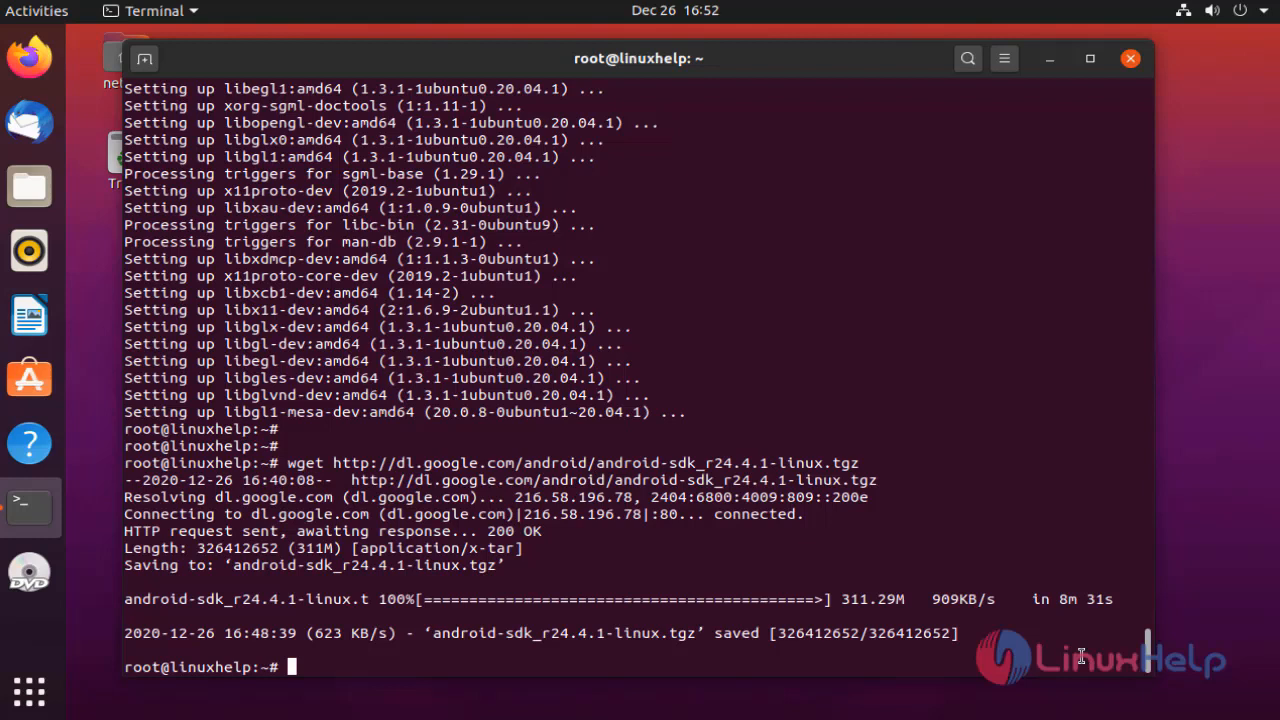
# Extract android-sdk_r24.4.1-linux.tgz with tar -xvf and list the home directory to see android-sdk-linux.
pyautogui.write('tar -xvf android-sdk_r24.4.1-linux.tgz')
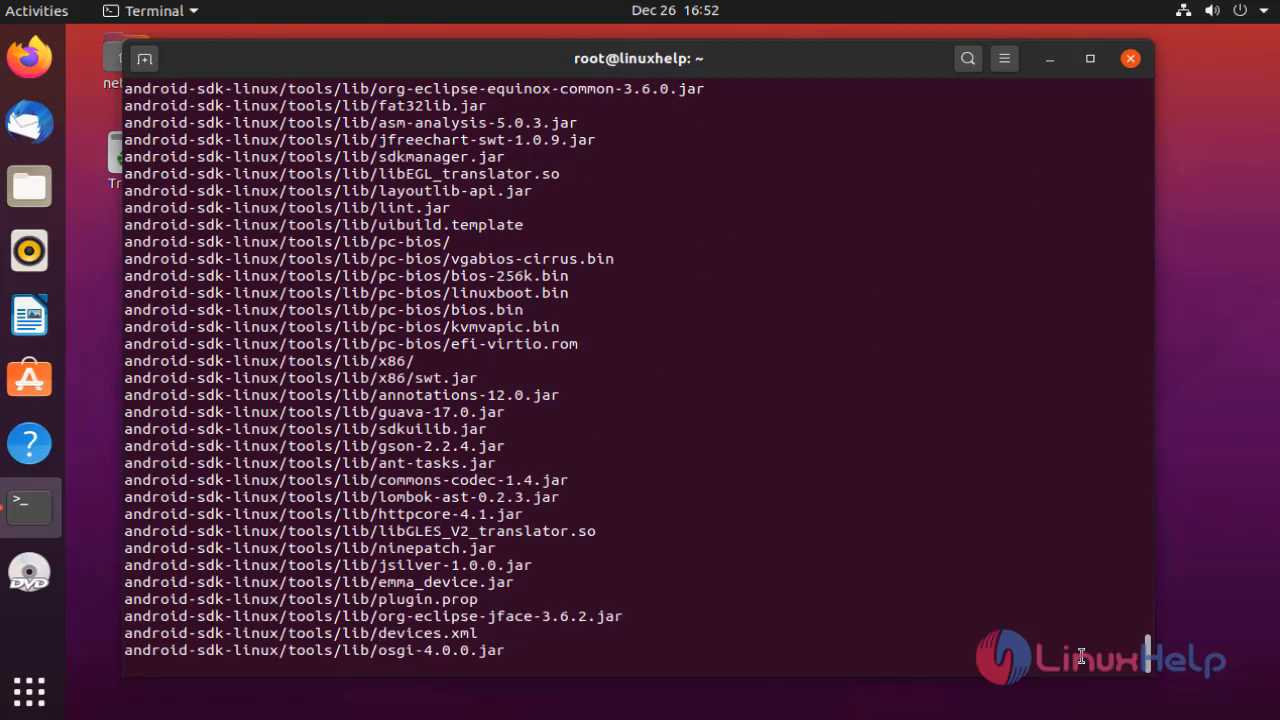
pyautogui.scroll(-3)
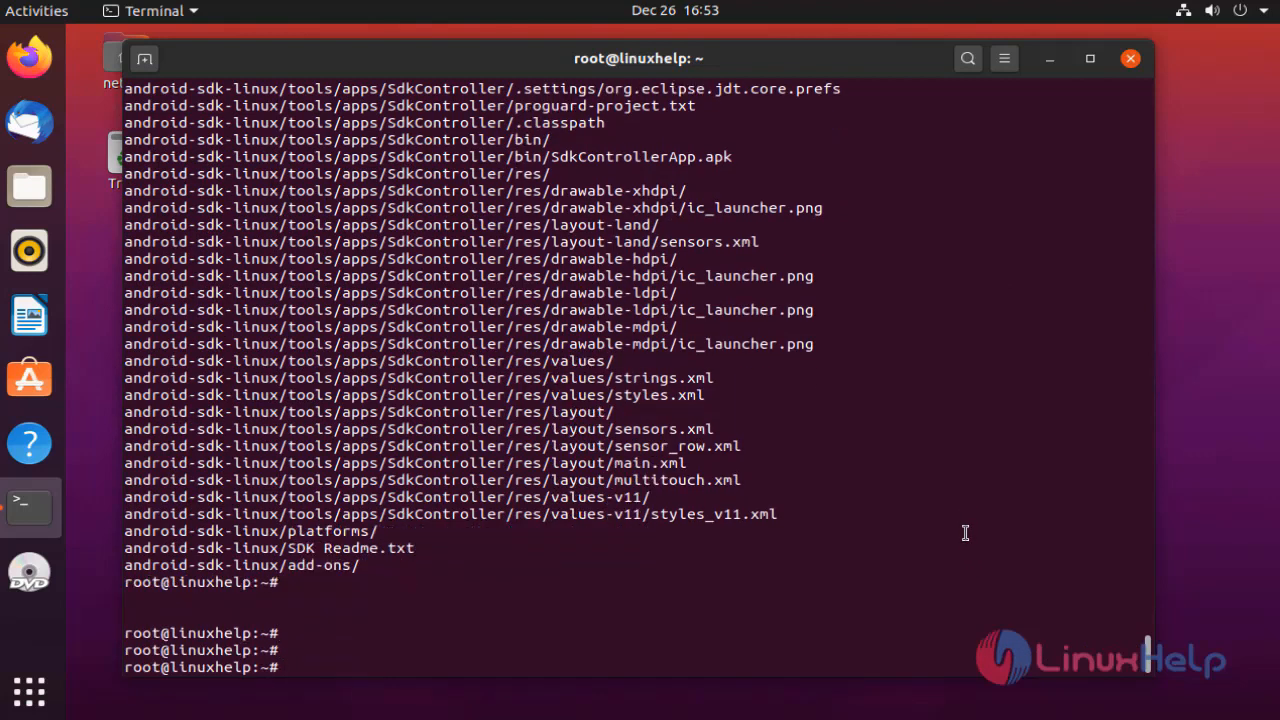
pyautogui.write('ls -la')
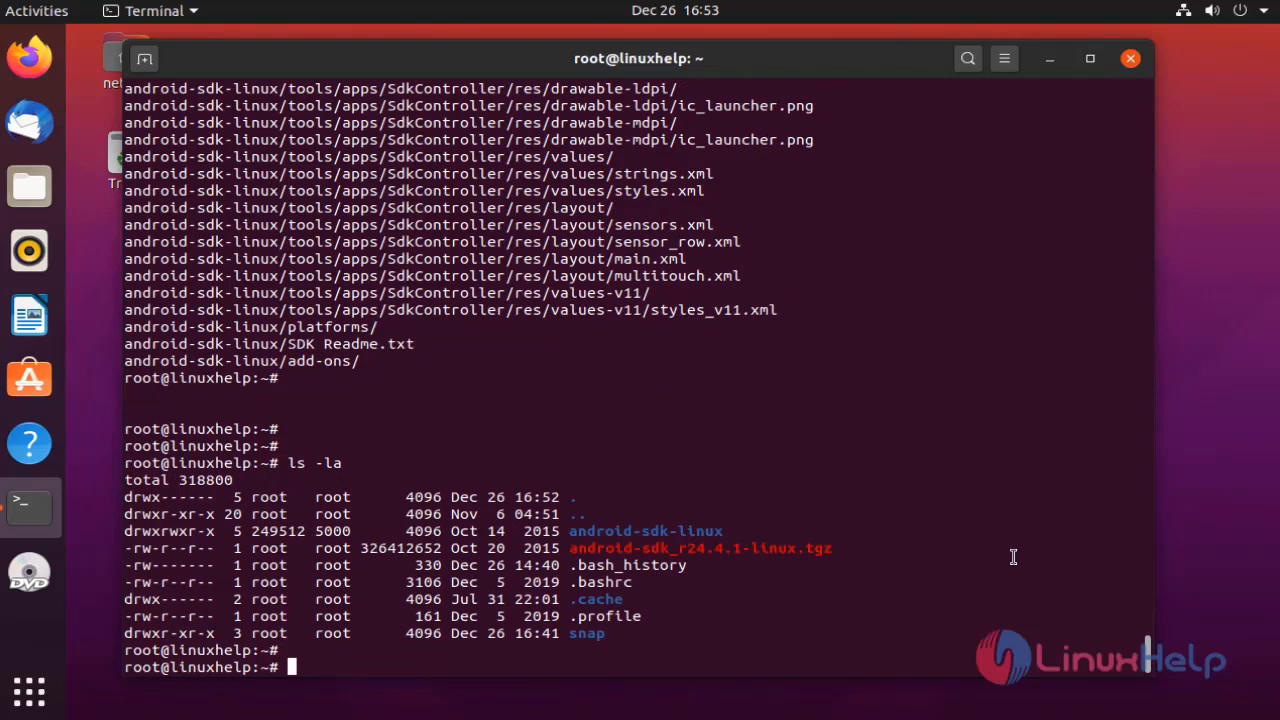
pyautogui.scroll(-3)
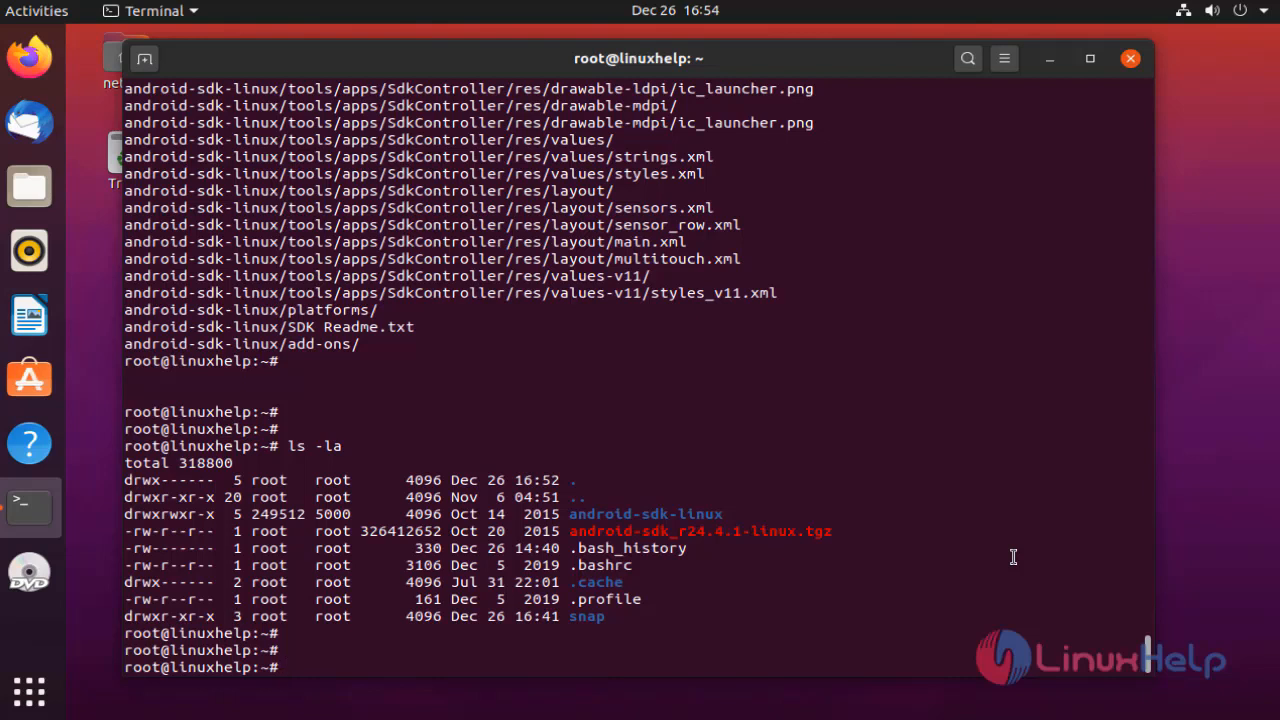
# Enter android-sdk-linux, list add-ons, platforms and tools, then cd into tools.
pyautogui.write('cd')
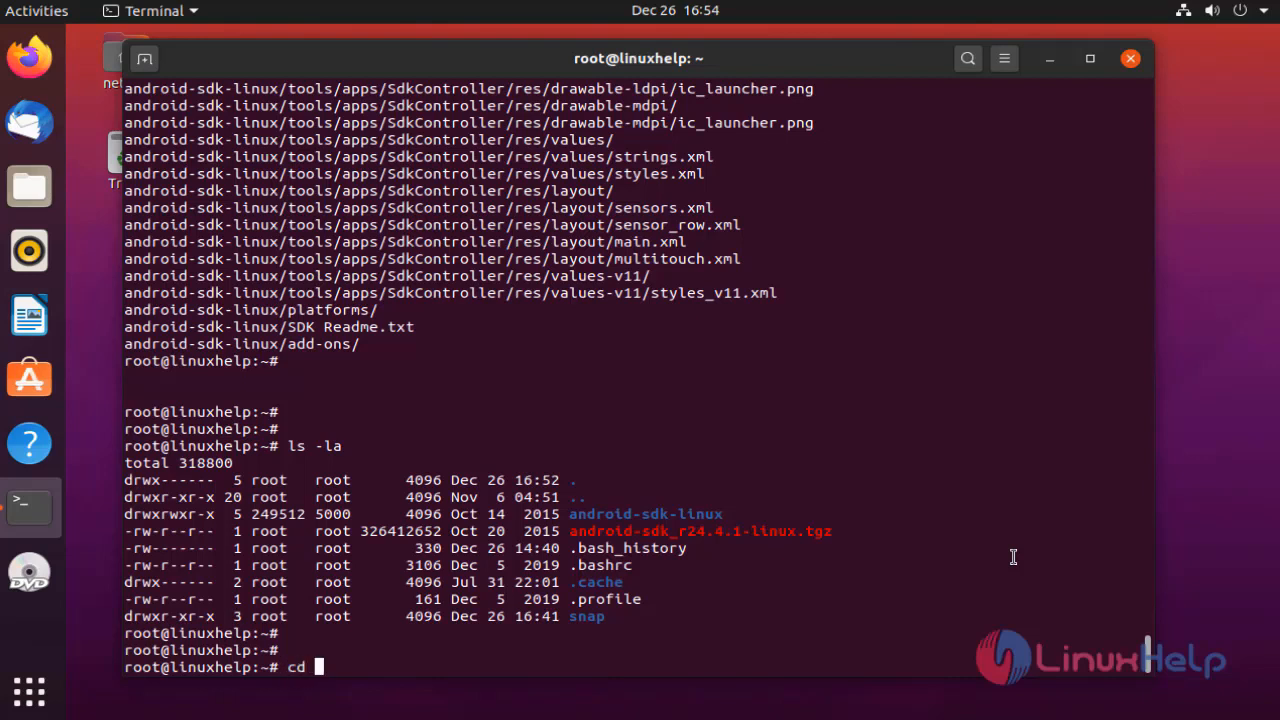
pyautogui.write('android-sdk')
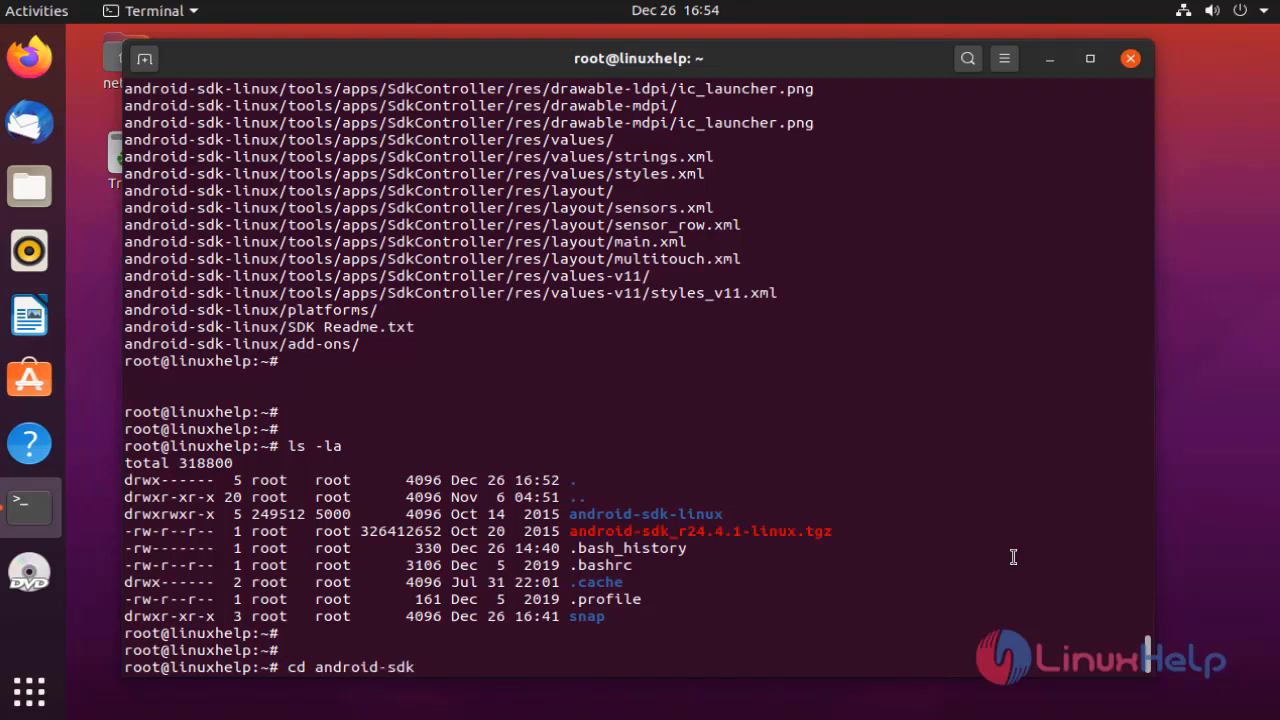
pyautogui.write('-linux/')
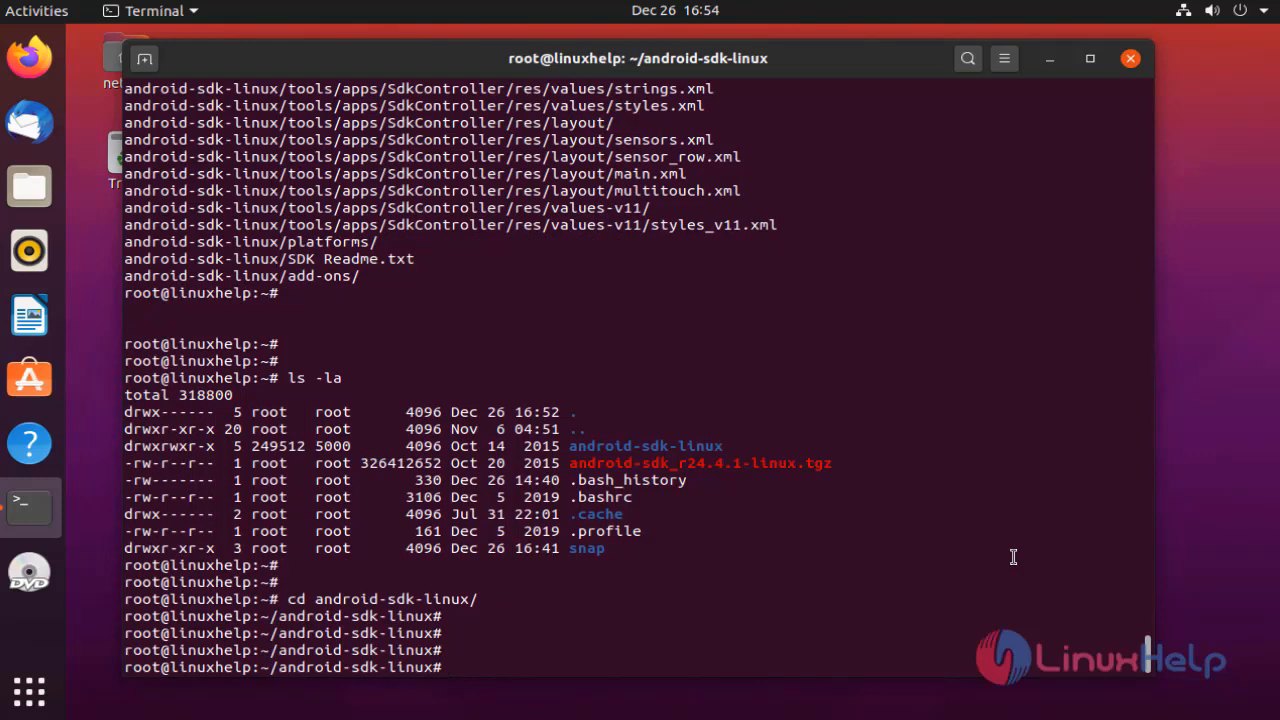
pyautogui.write('ls -la')
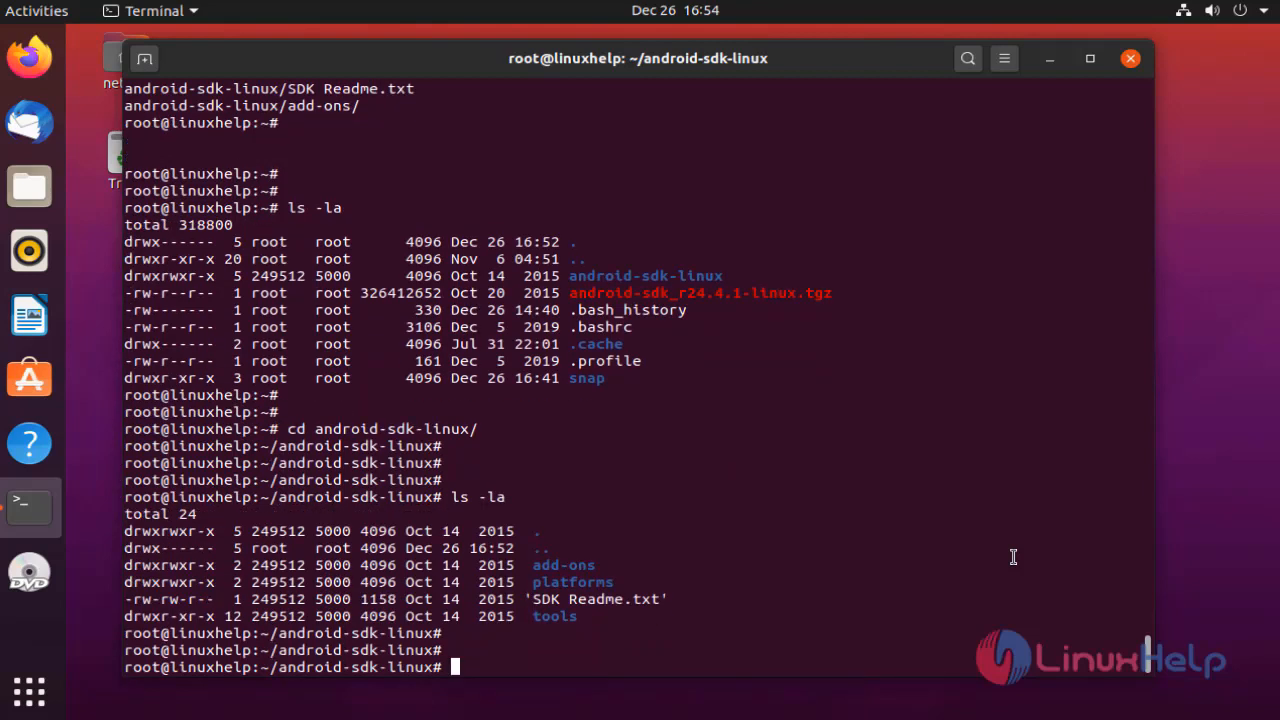
pyautogui.write('cd')
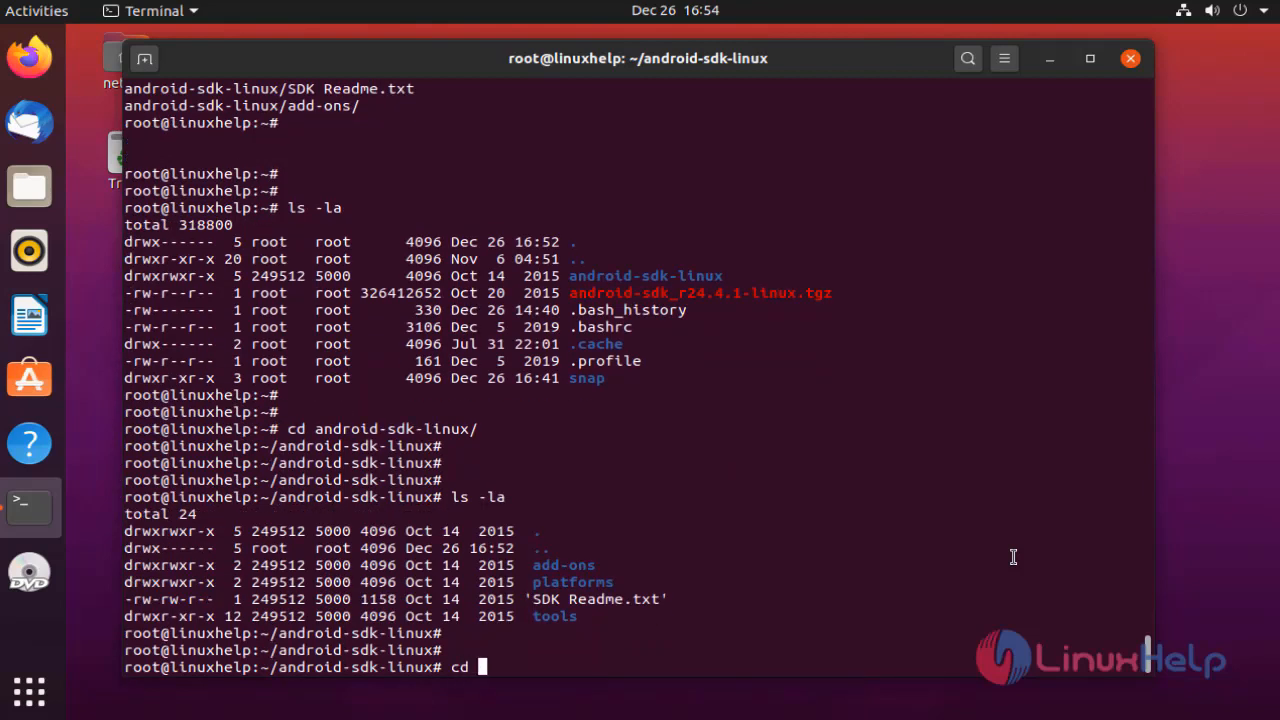
pyautogui.write('tools/')
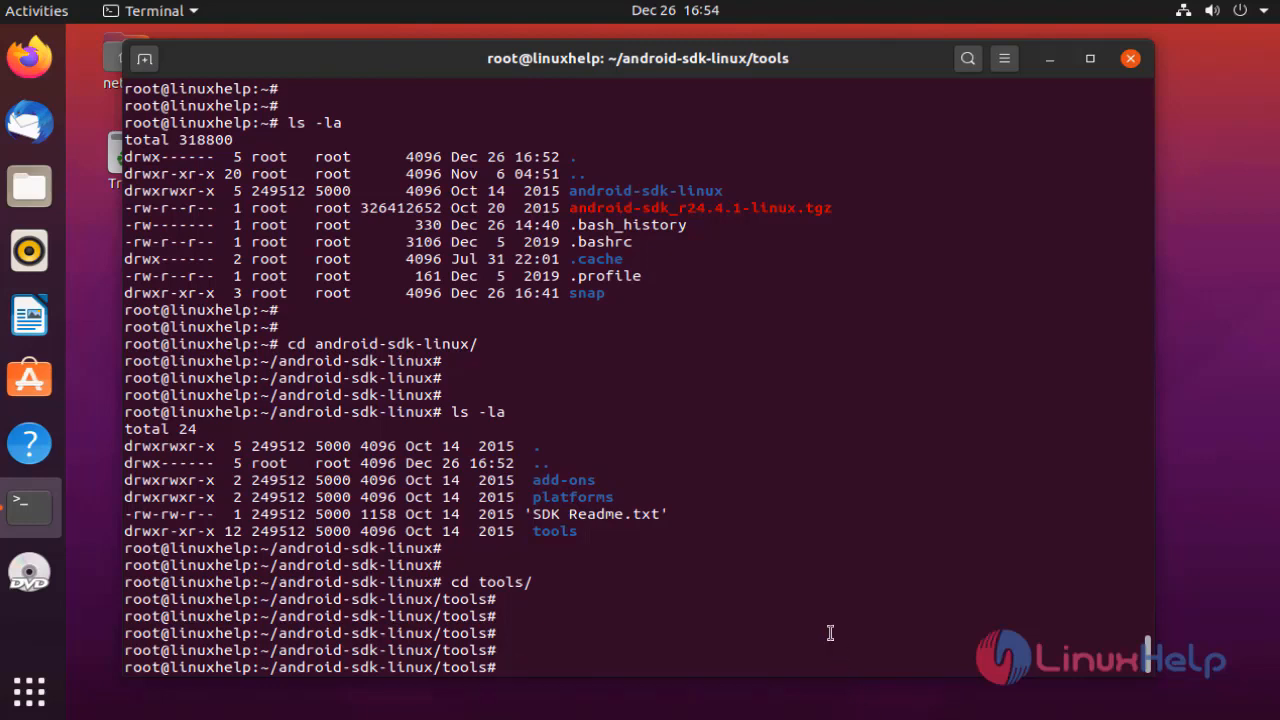
# Launch ./android and scroll the SDK Manager package list to older API releases.
pyautogui.write('./an')
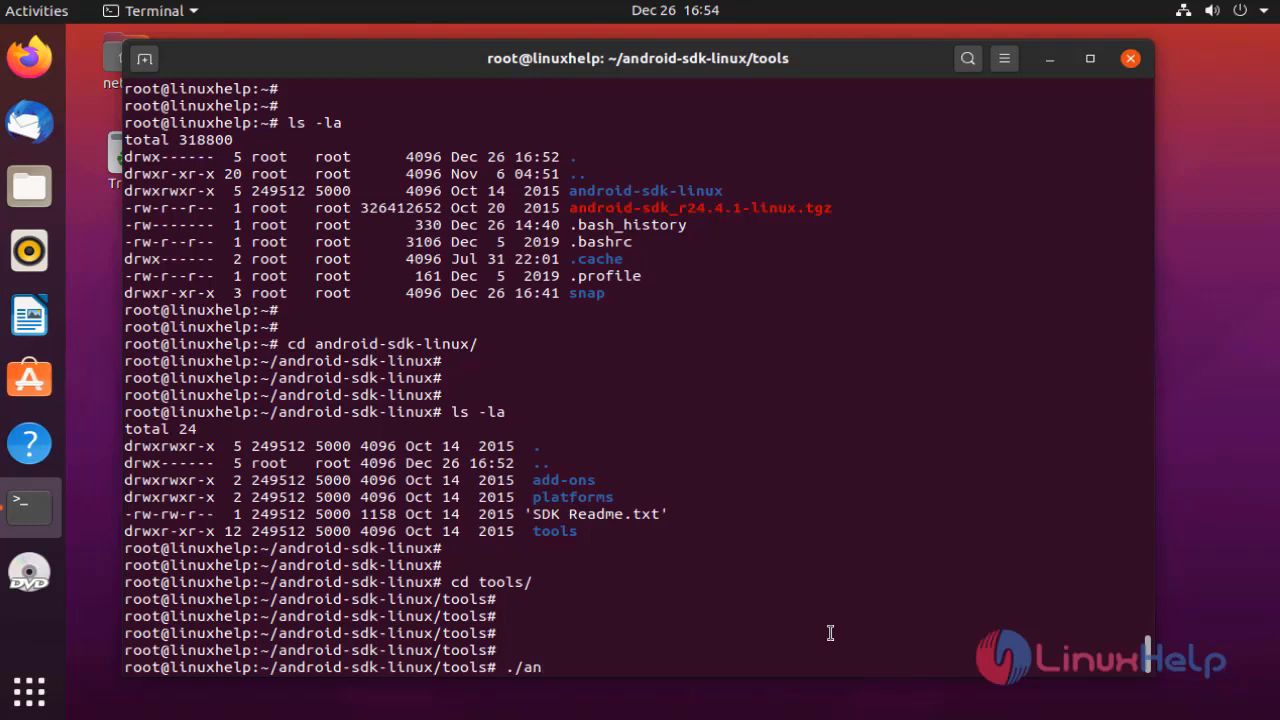
pyautogui.write('droid')
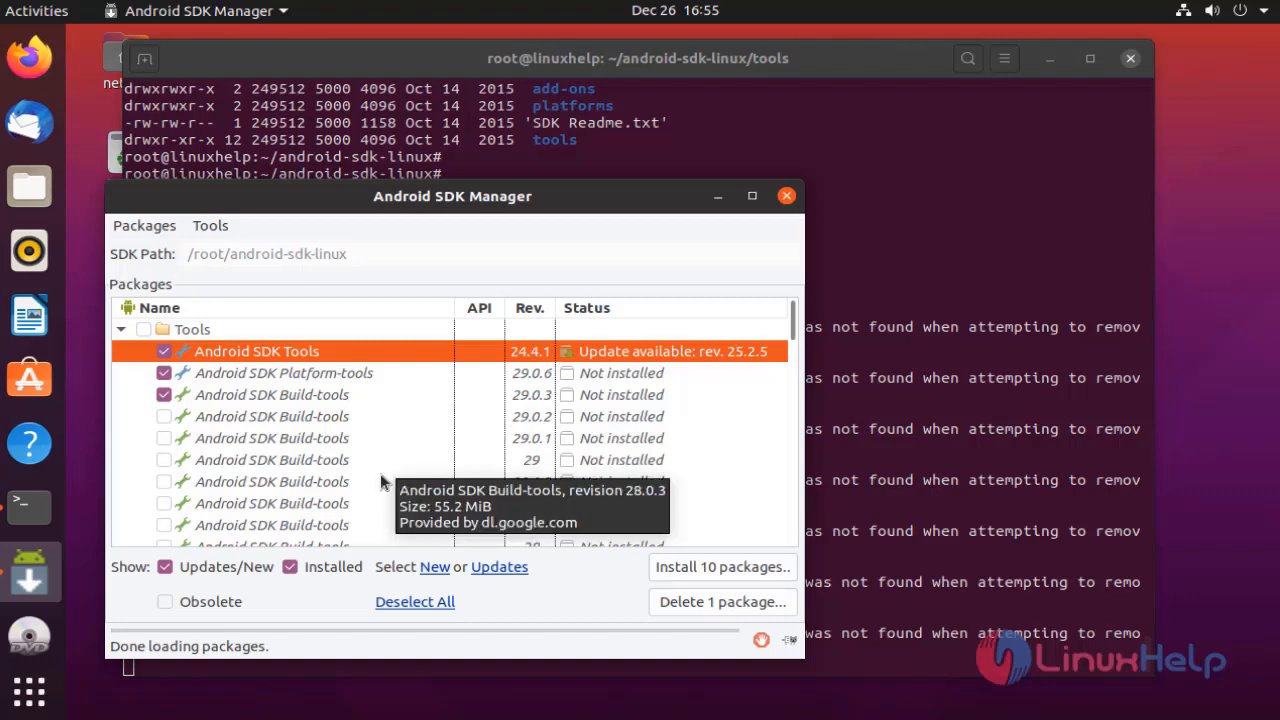
pyautogui.scroll(-3)
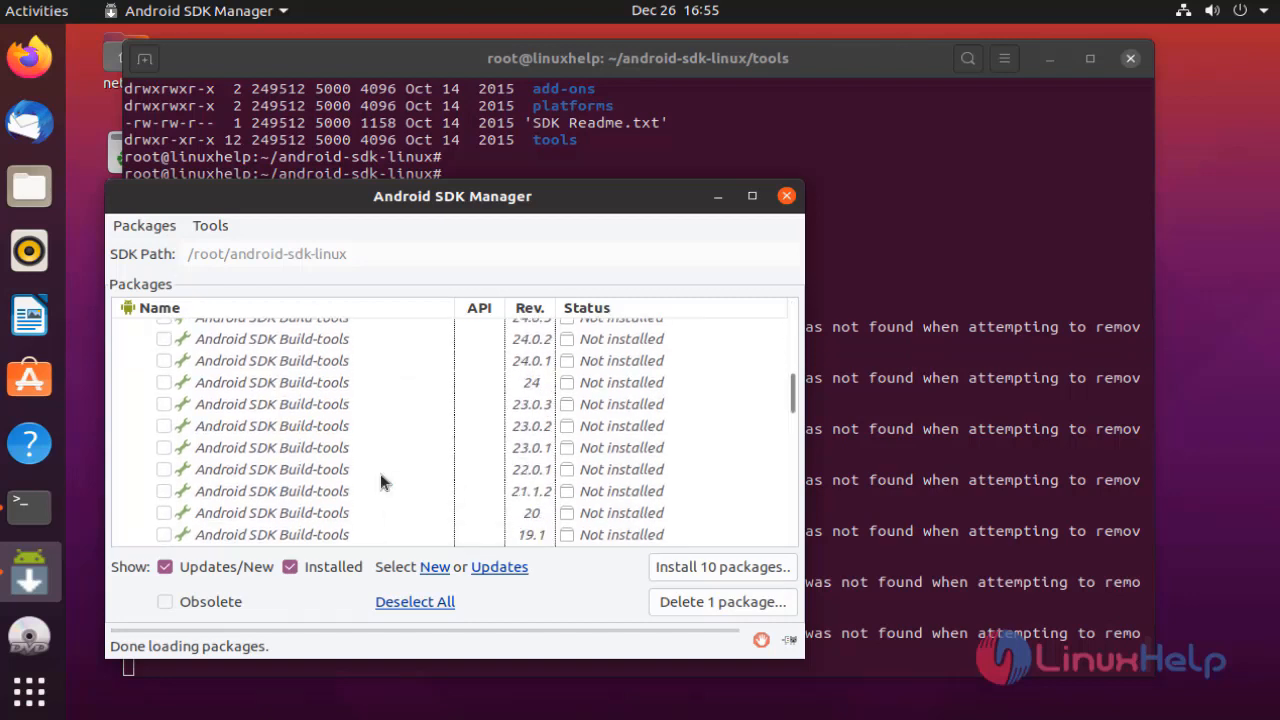
pyautogui.scroll(-3)
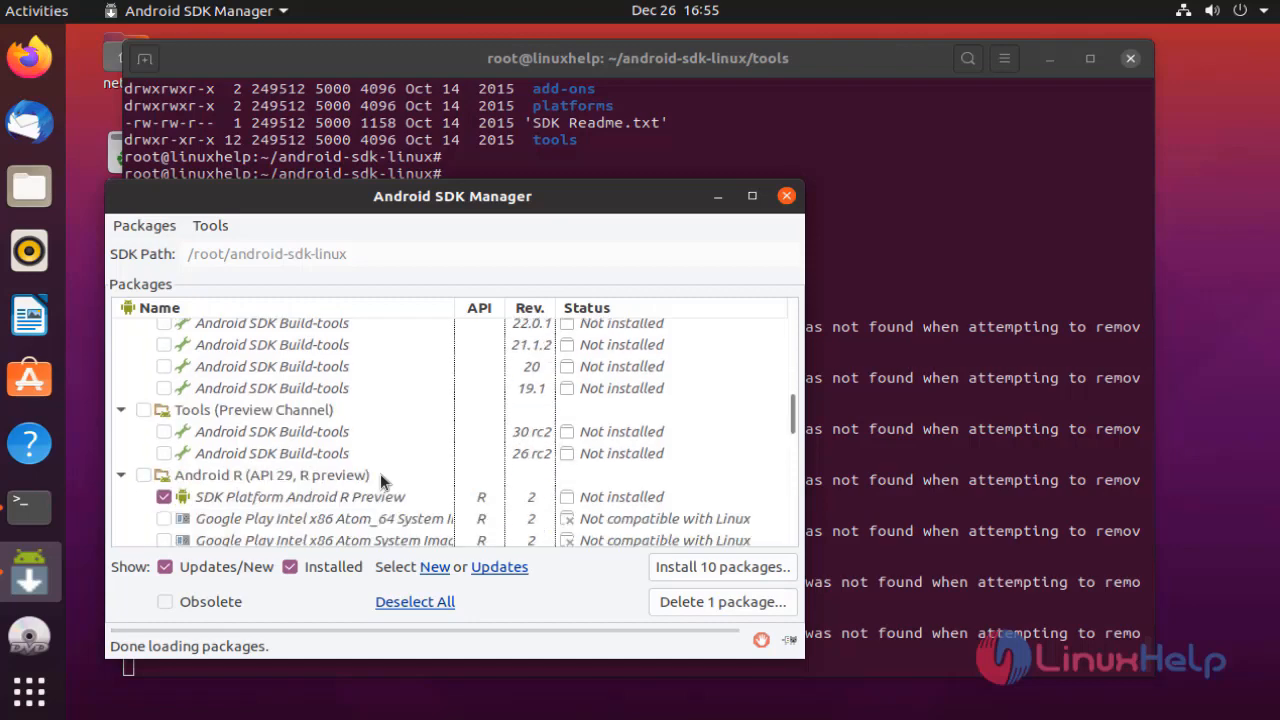
pyautogui.scroll(-3)
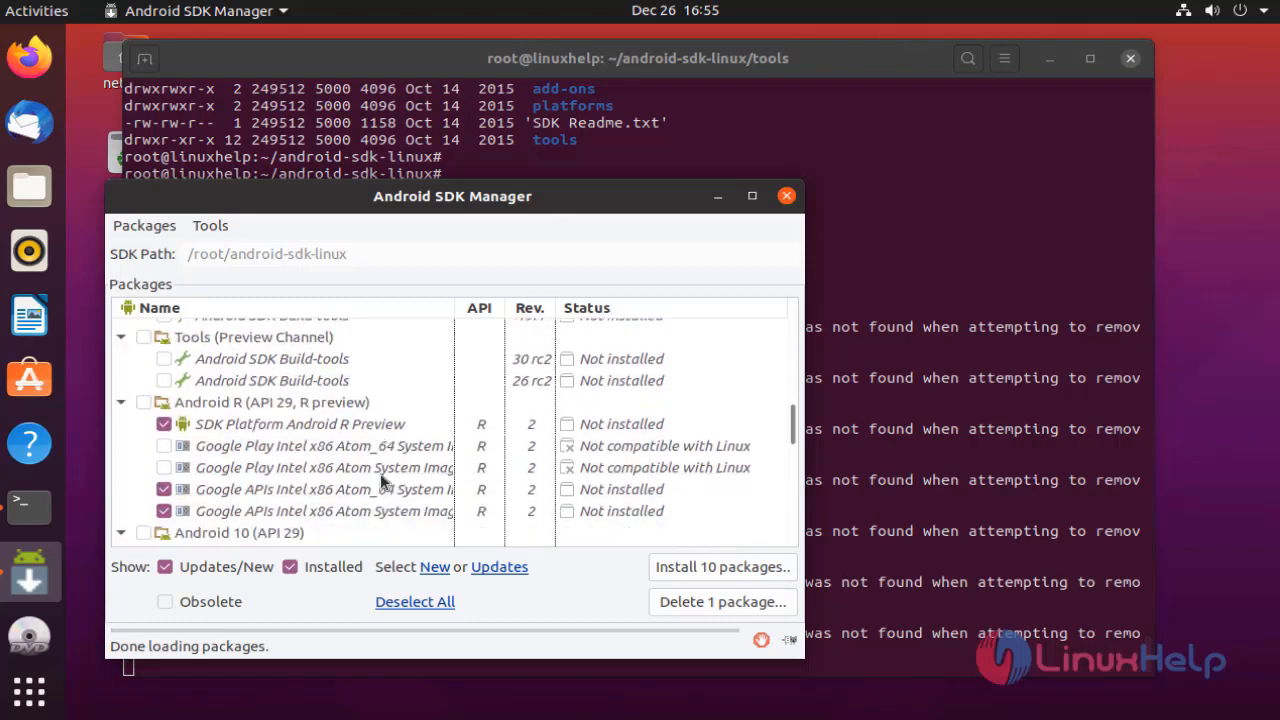
pyautogui.click(238, 495)
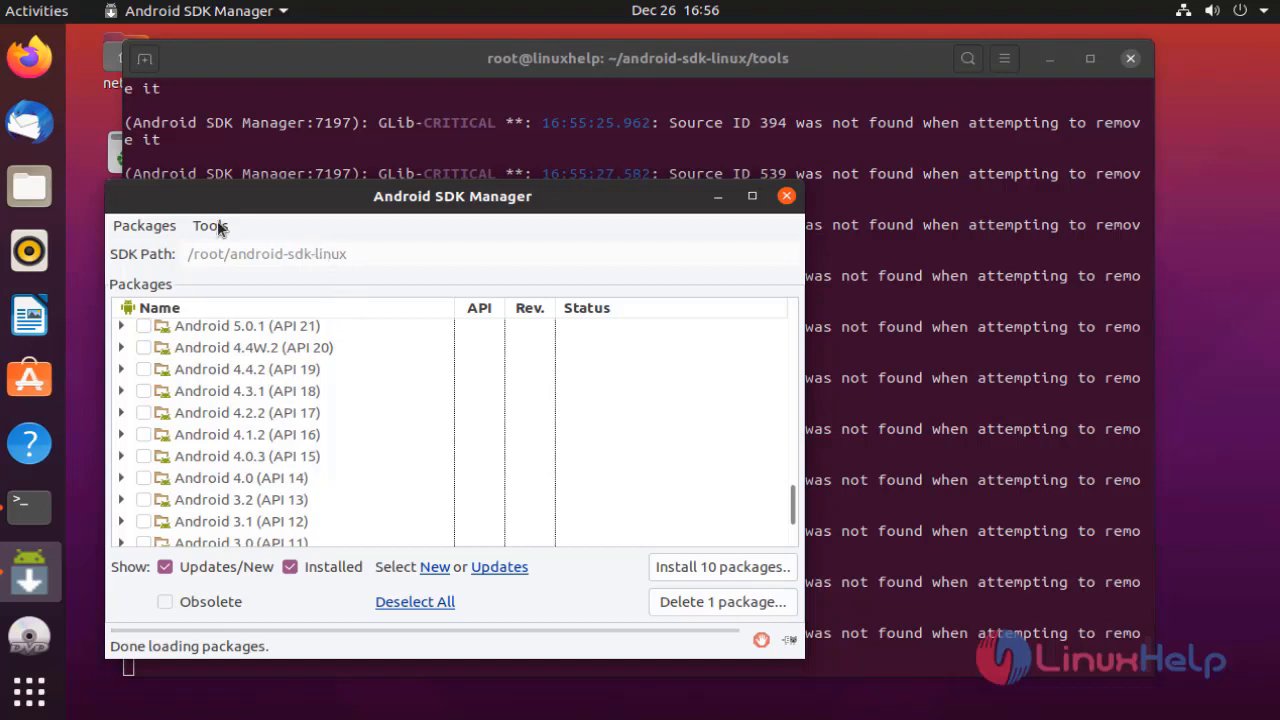
pyautogui.click(210, 225)
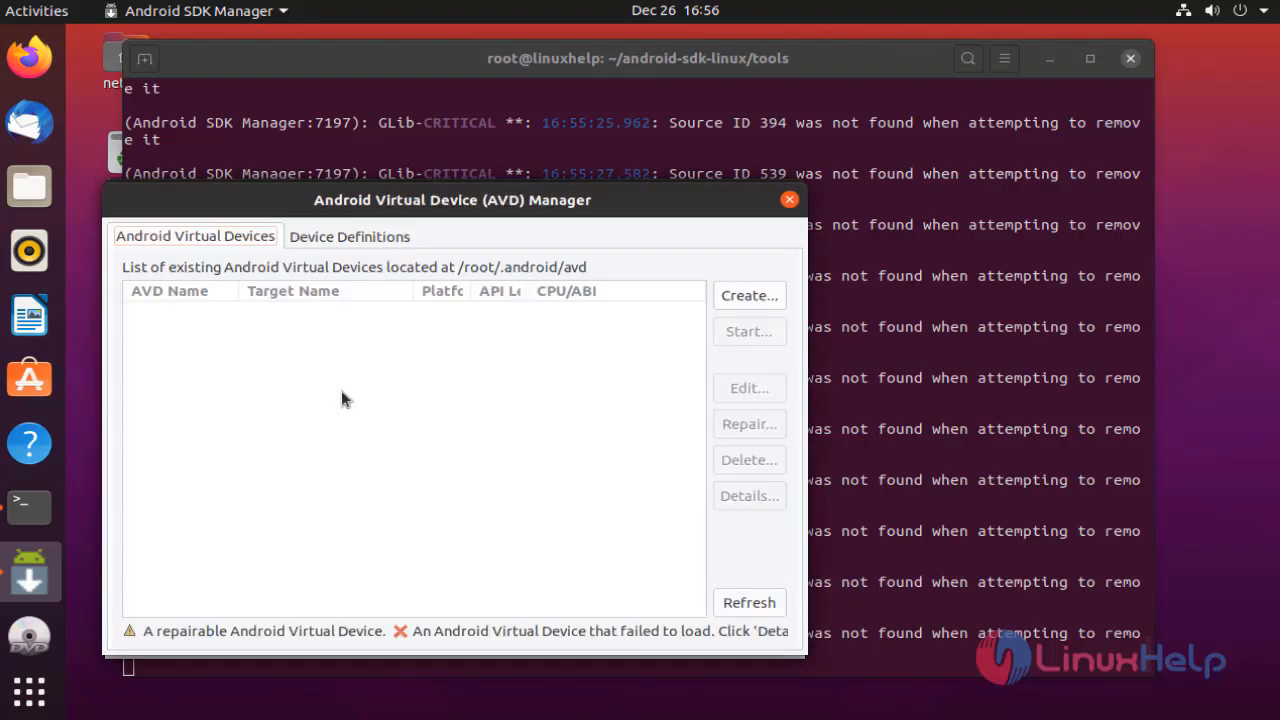
pyautogui.click(349, 236)
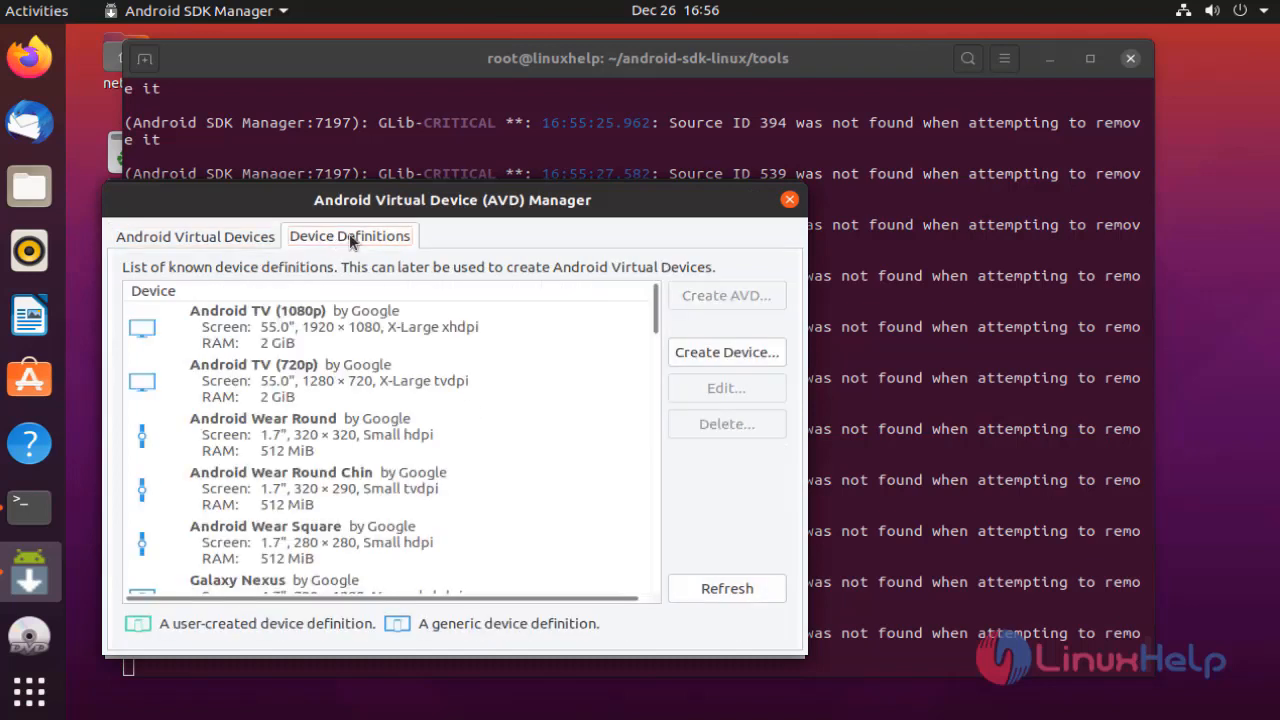
pyautogui.moveTo(503, 398)
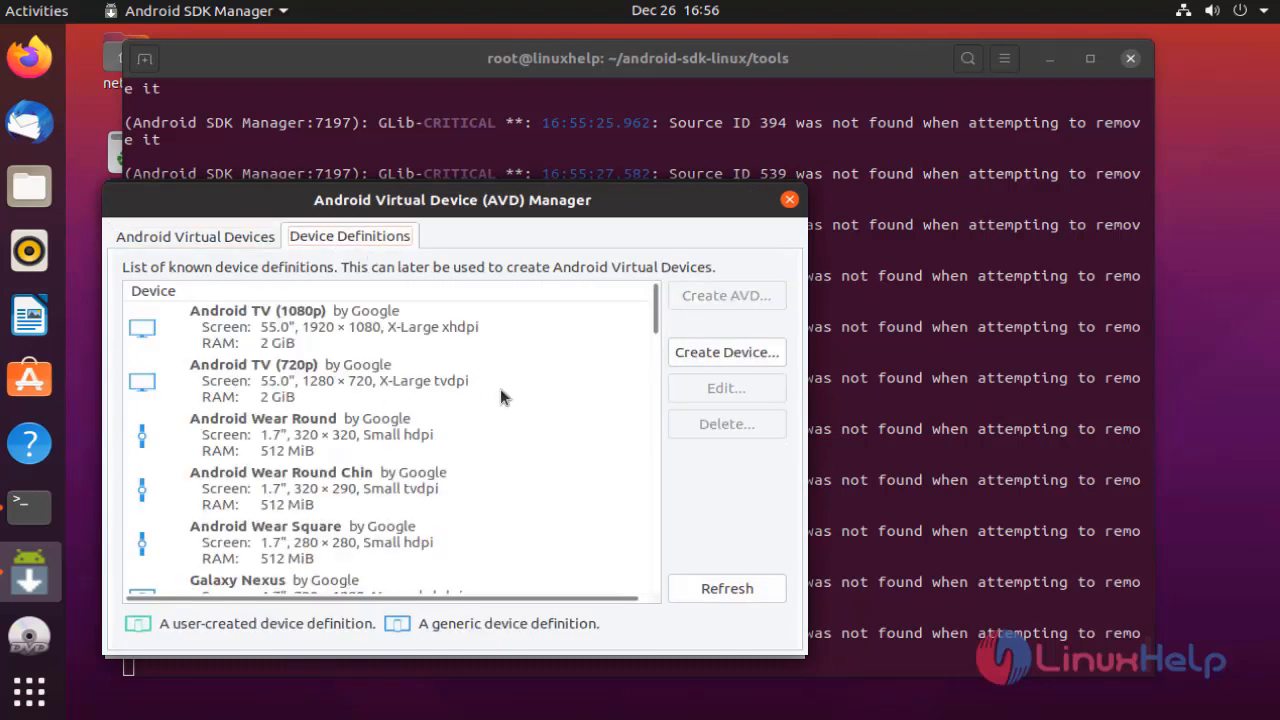
pyautogui.moveTo(400, 663)
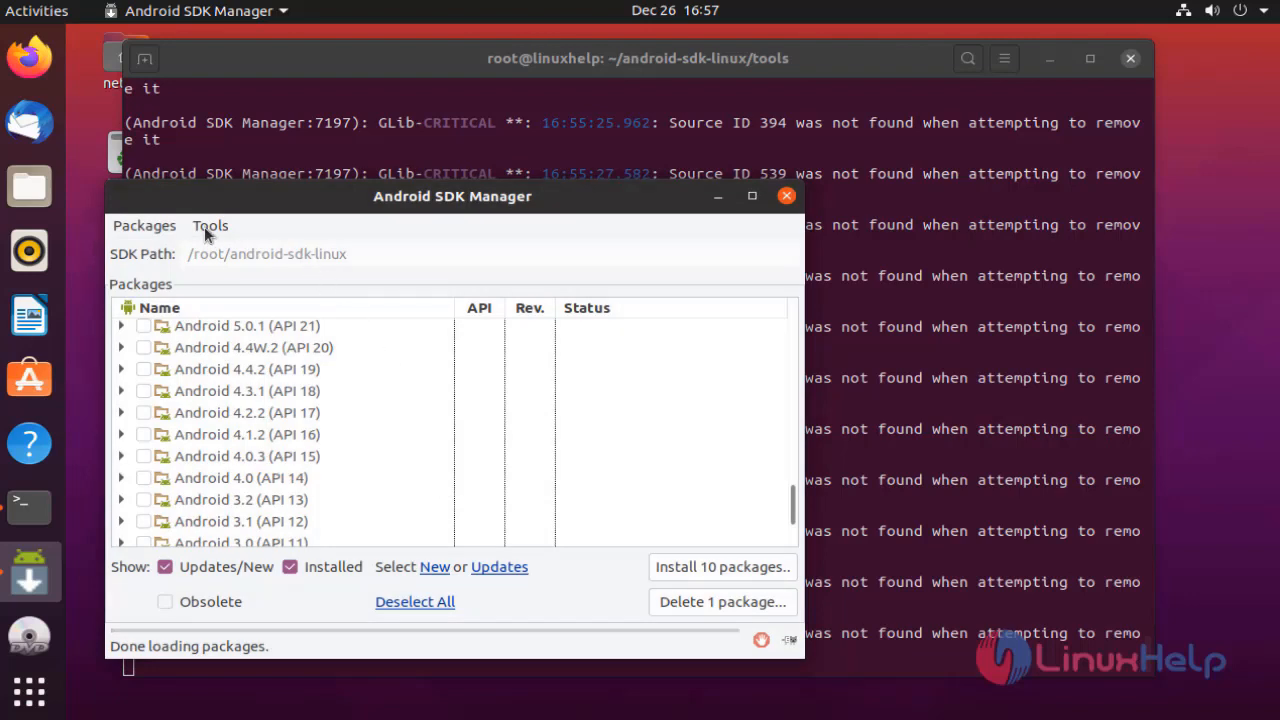
# Open Tools > About to show SDK Manager revision 24.4.1.
pyautogui.click(210, 225)
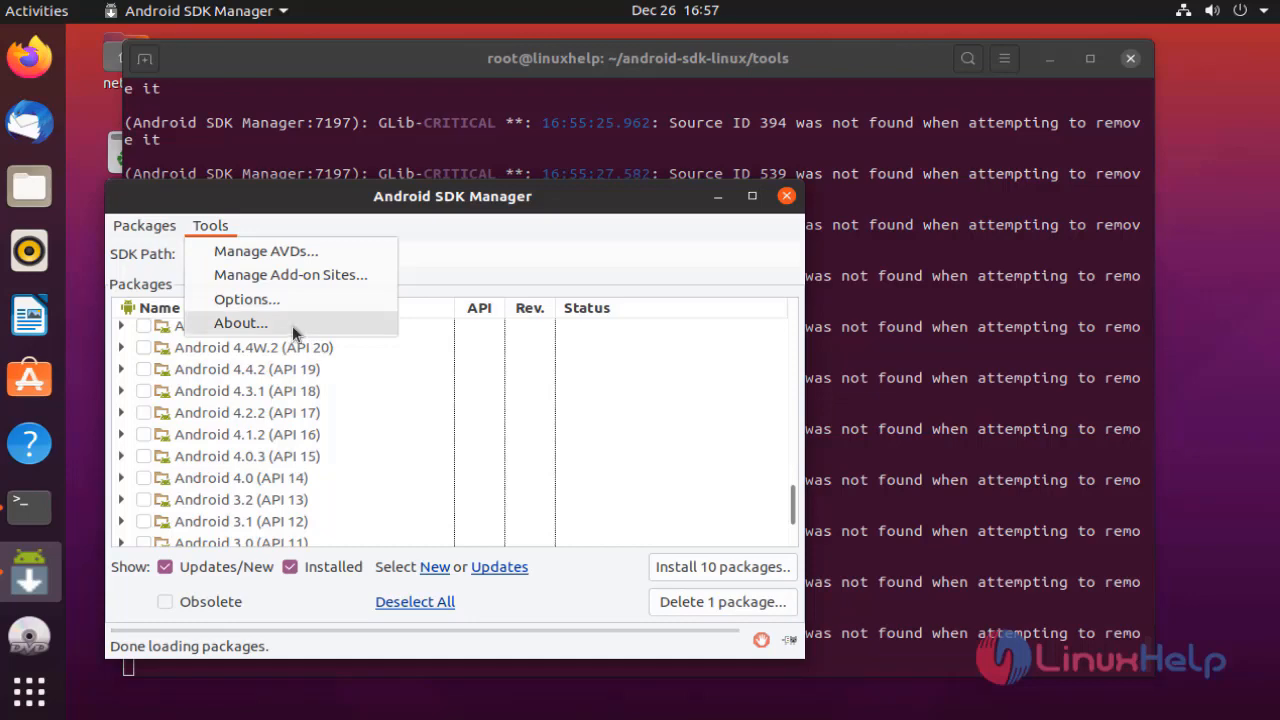
pyautogui.click(241, 322)
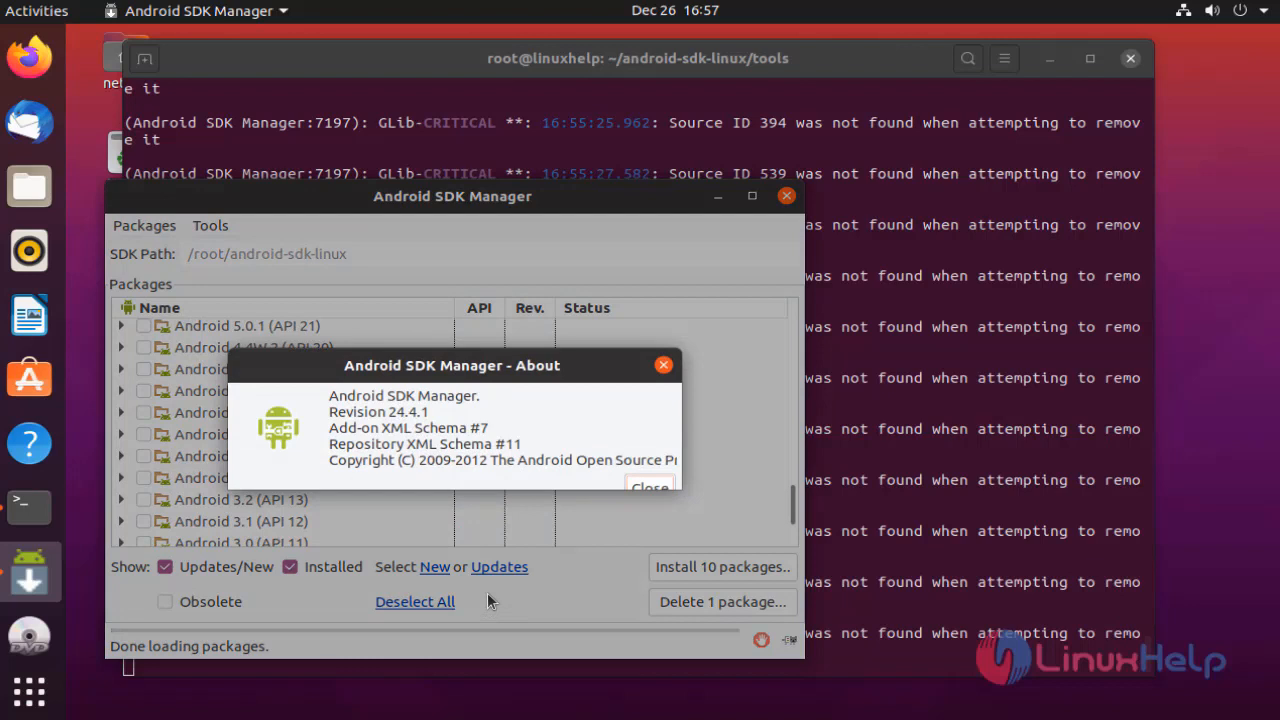
pyautogui.moveTo(570, 573)
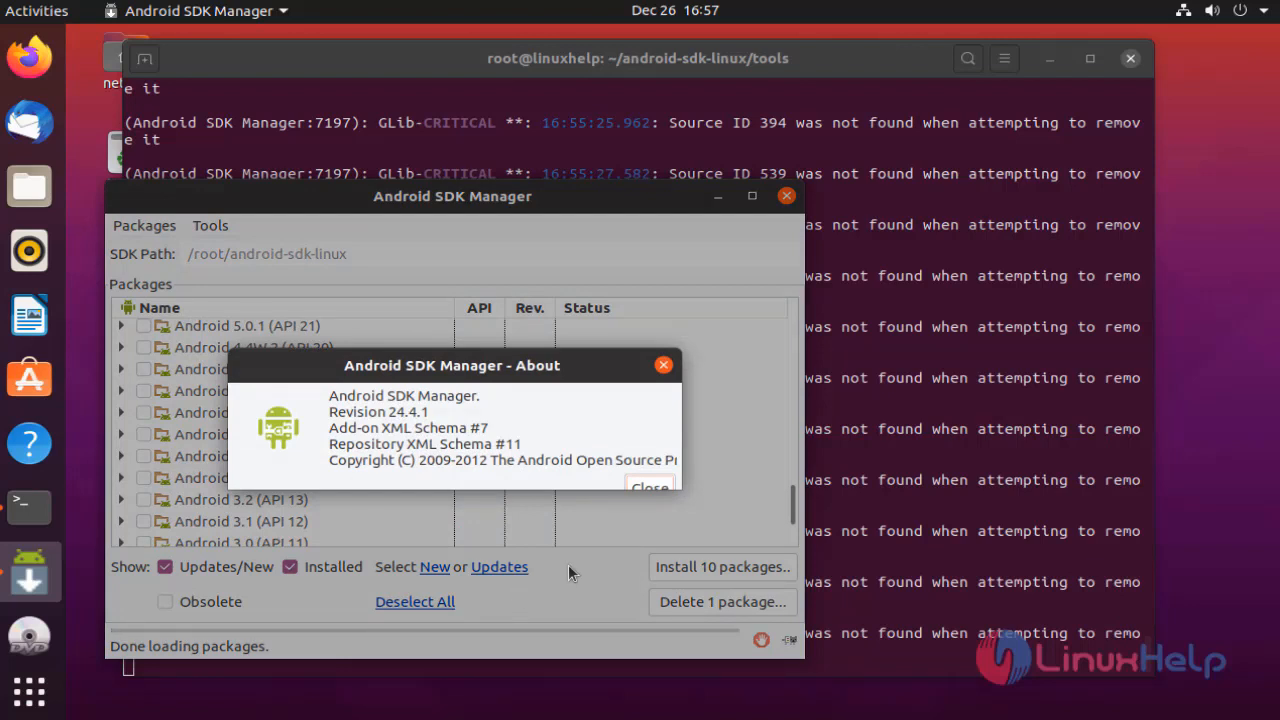